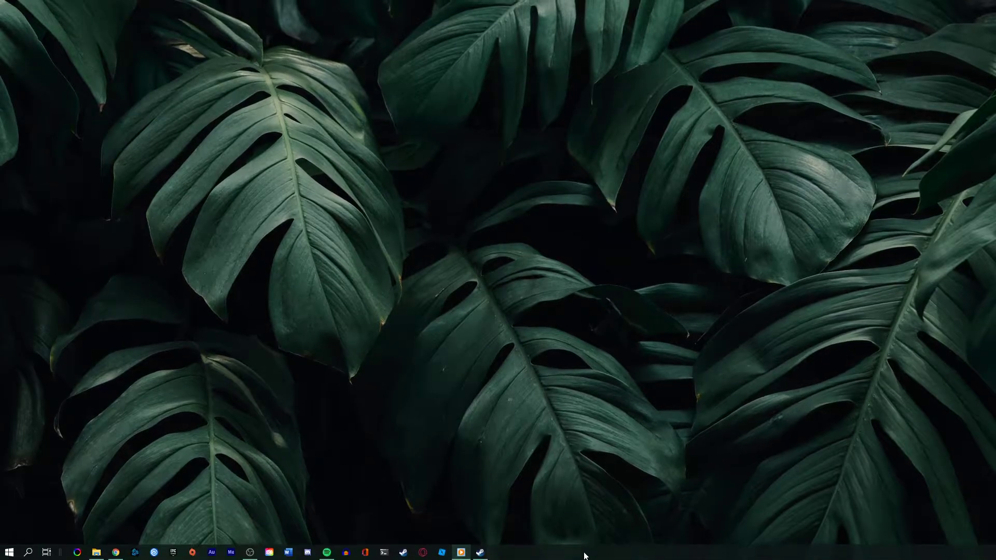
End the Steam Client Bootstrapper and Steam Client WebHelper processes in Task Manager.
right_click(584, 556)
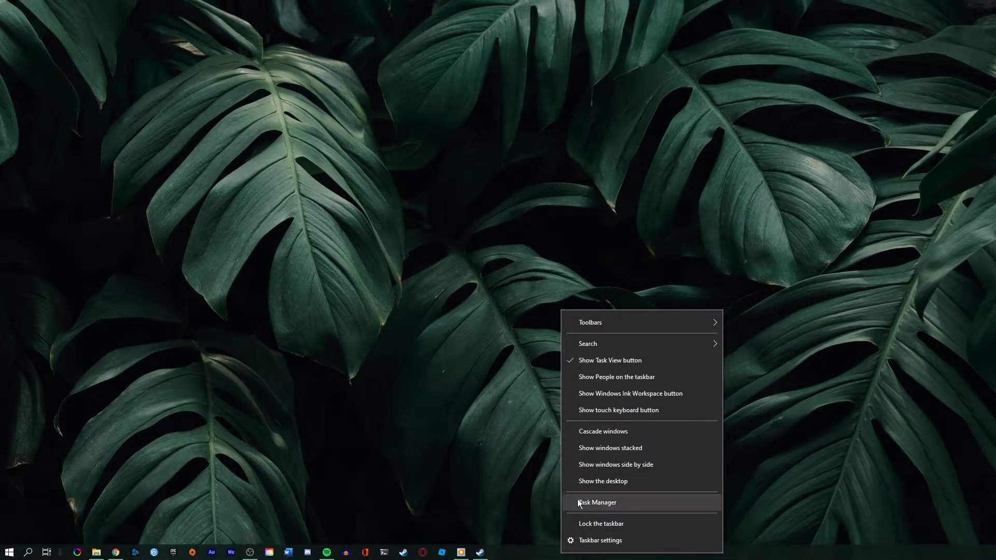
left_click(598, 502)
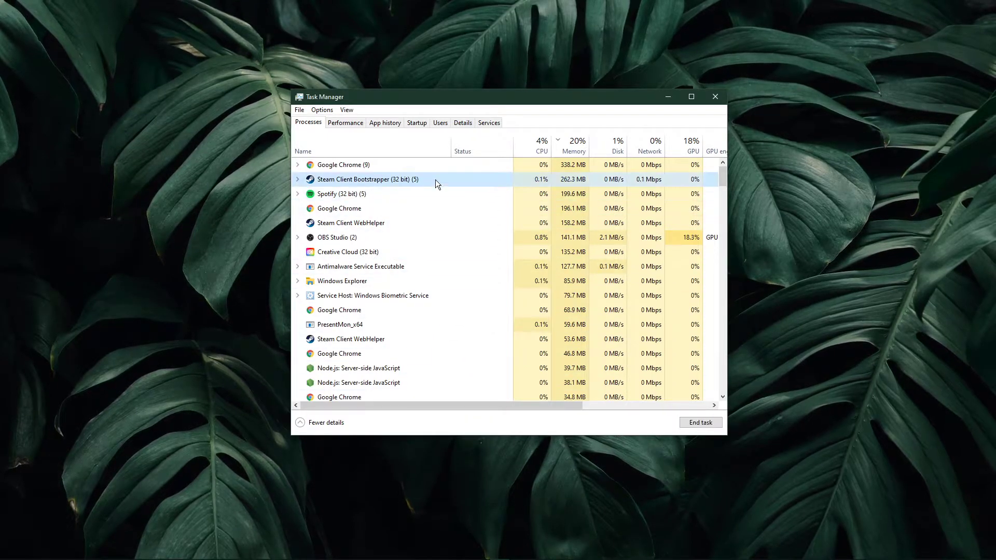
right_click(367, 179)
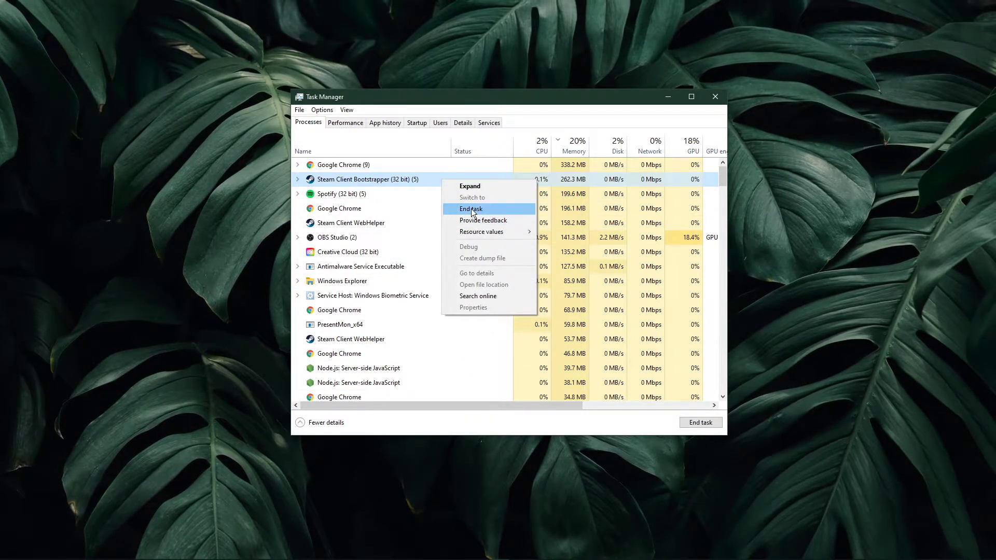
right_click(351, 223)
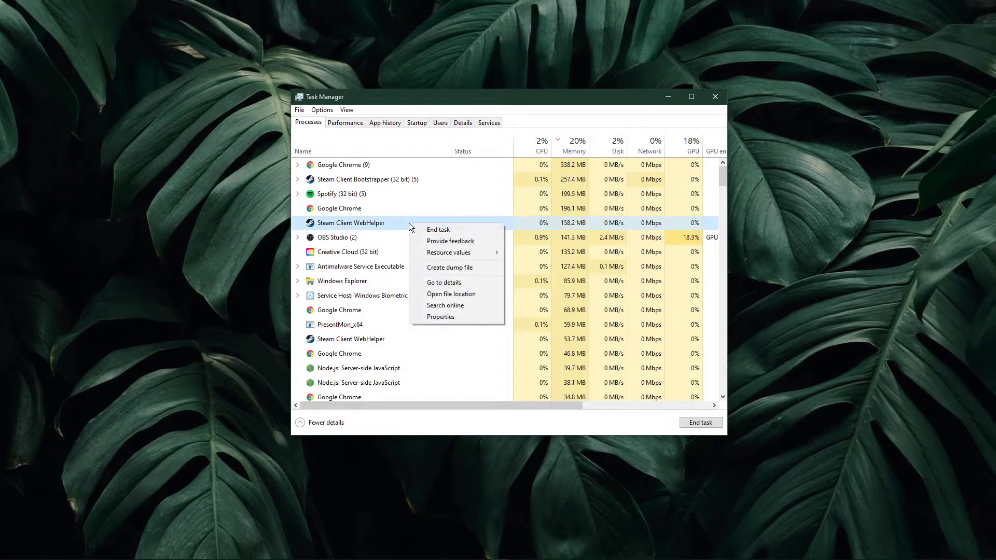
right_click(350, 339)
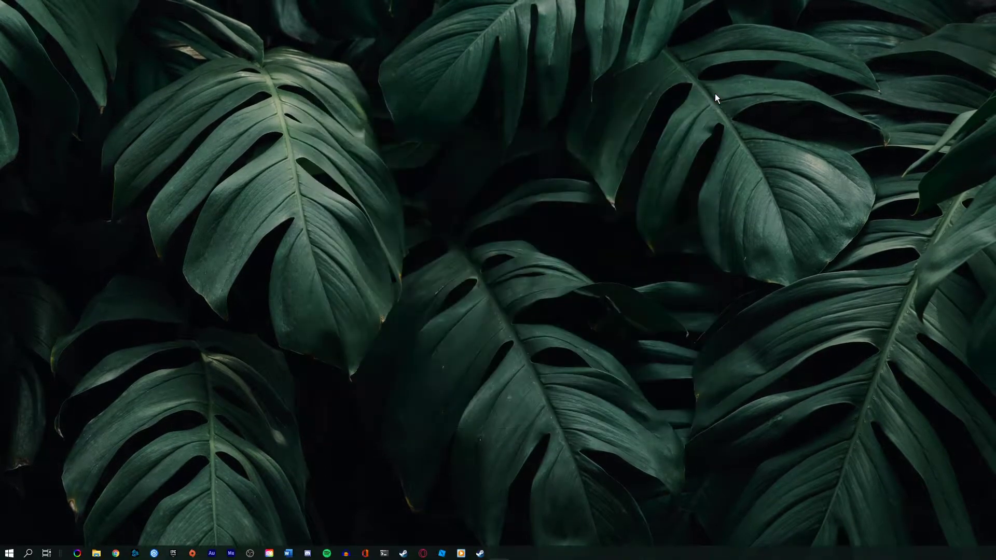
Delete appcache from D:\Program Files\steam\Steam, browse the package folder, then close Explorer.
left_click(94, 552)
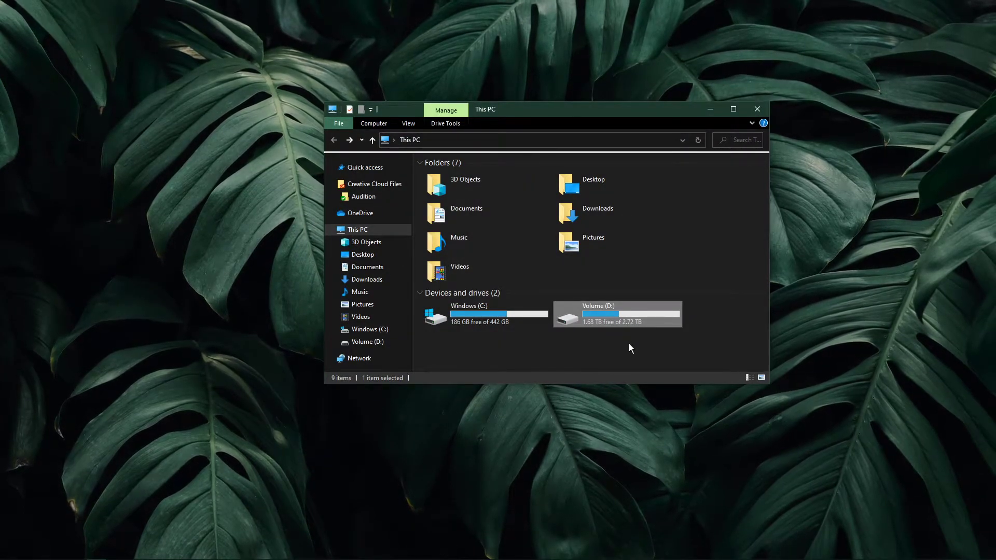
double_click(597, 314)
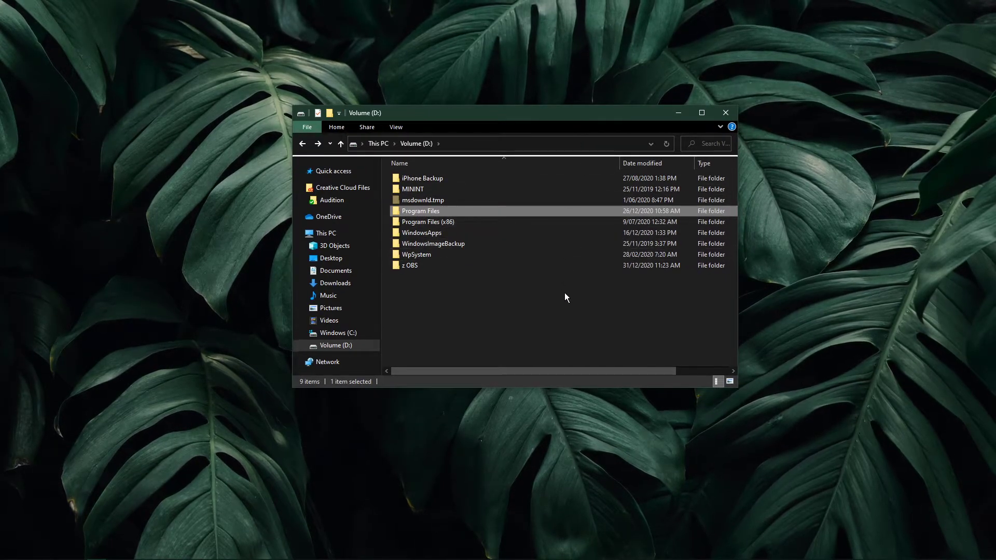
double_click(420, 210)
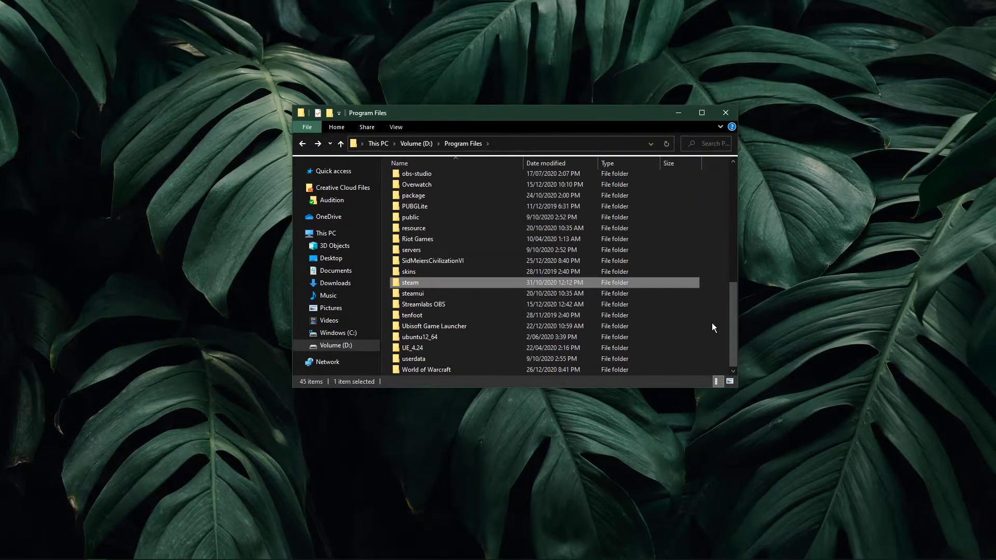
double_click(411, 282)
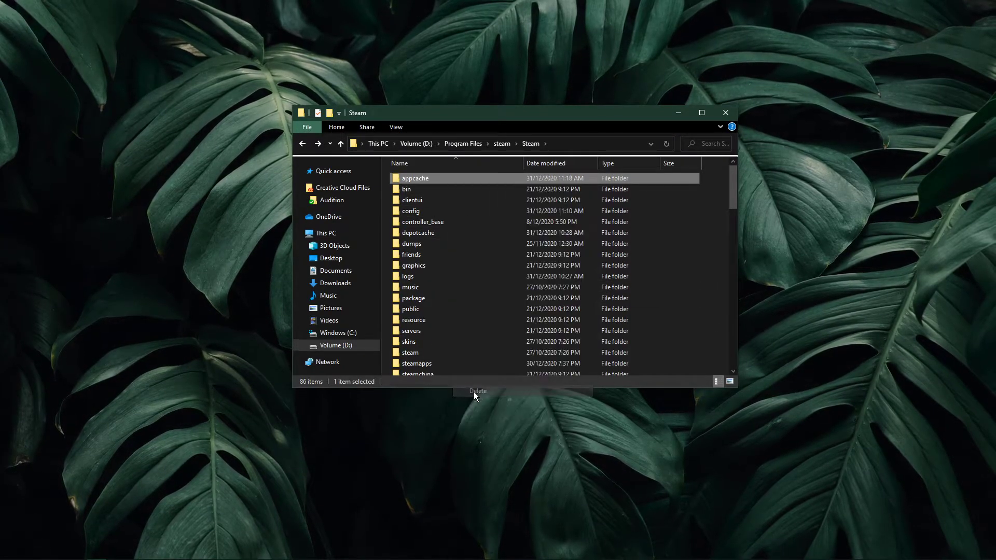
key("Delete")
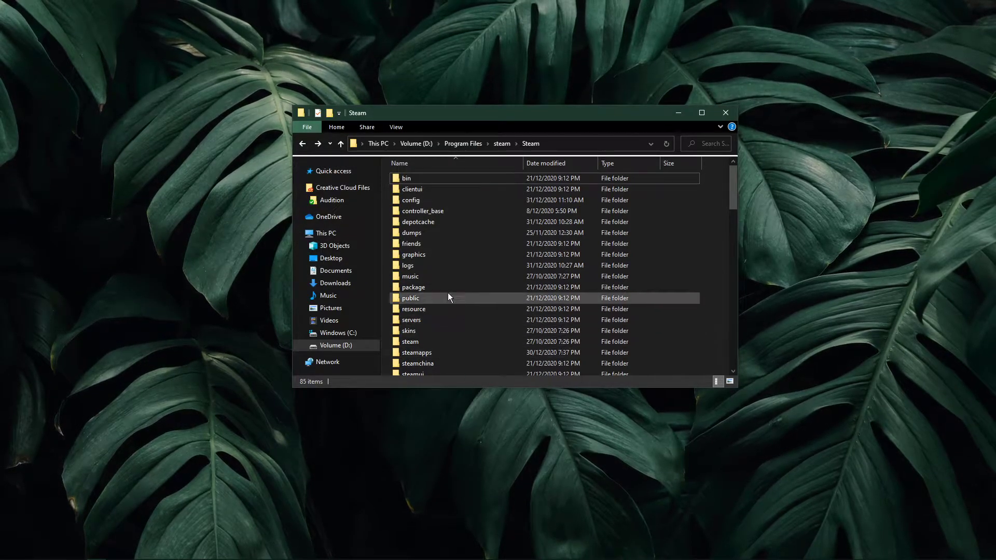
mouse_move(445, 266)
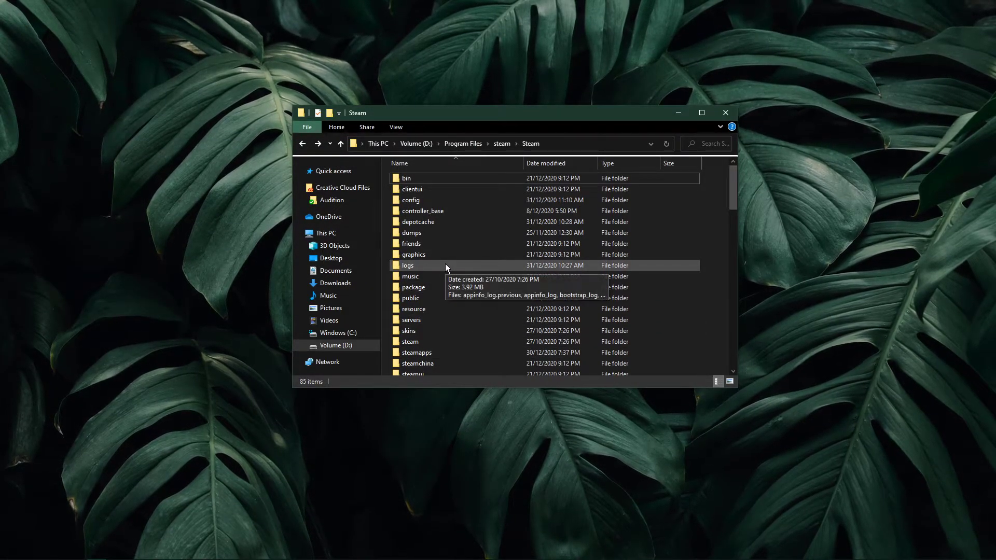
double_click(412, 287)
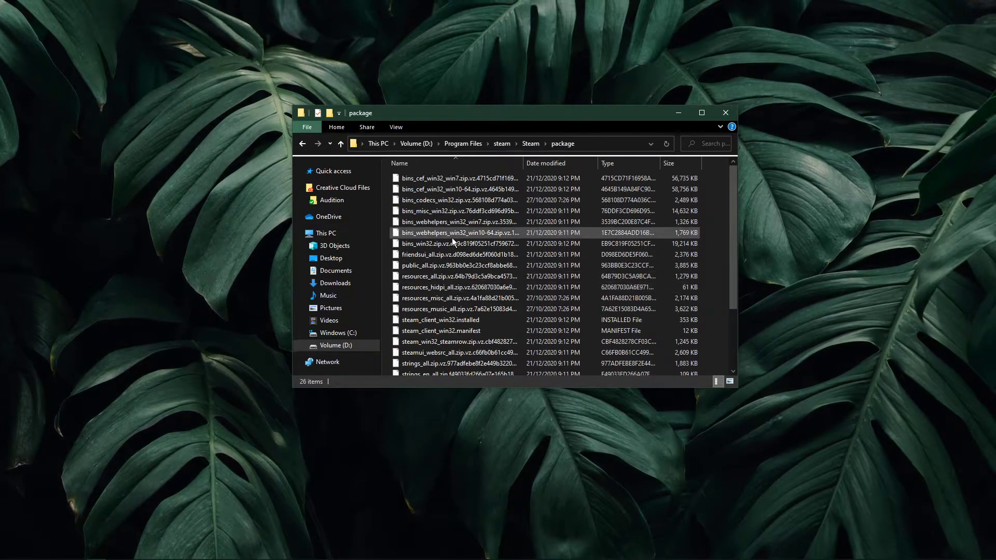
left_click(458, 178)
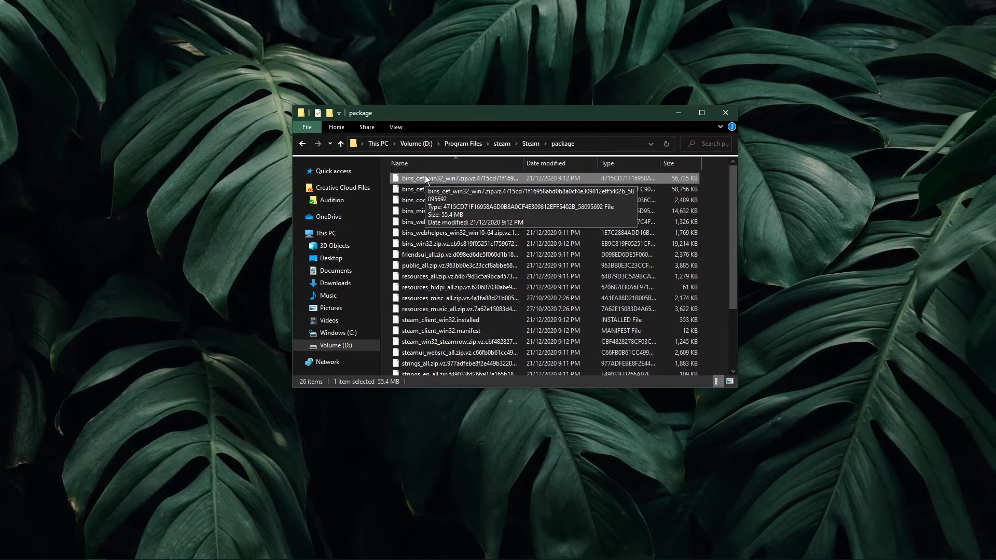
mouse_move(685, 136)
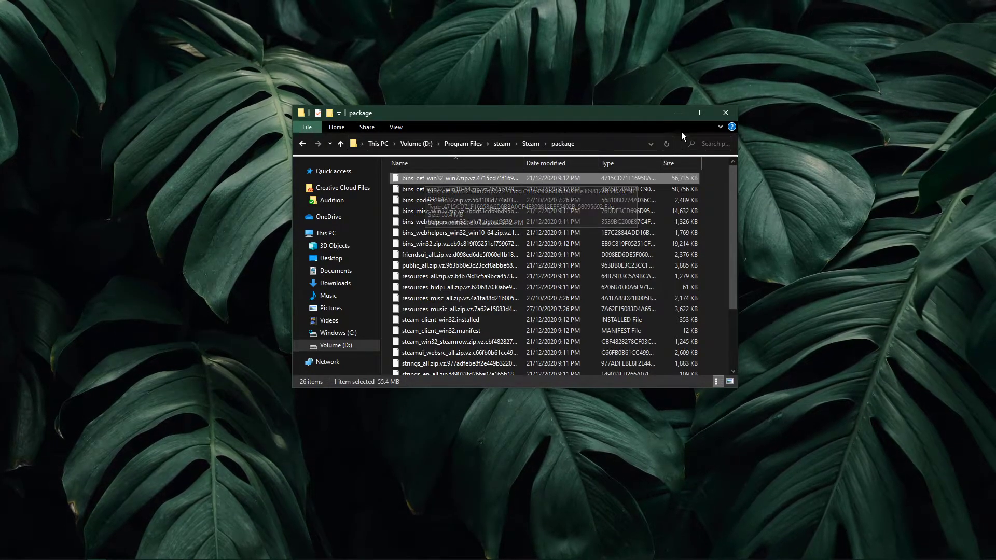
left_click(725, 112)
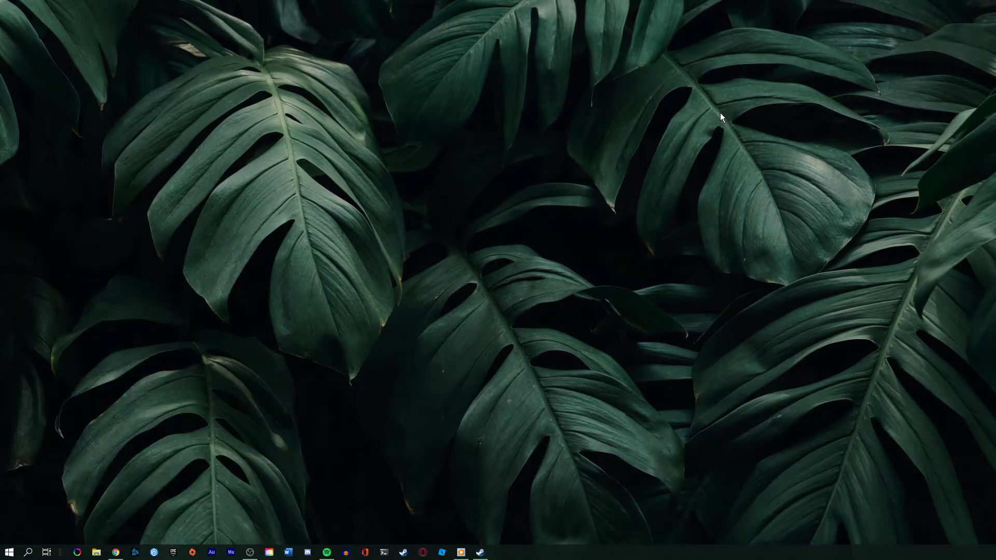
Search 'steam' and open the Steam result's file location.
type("steam")
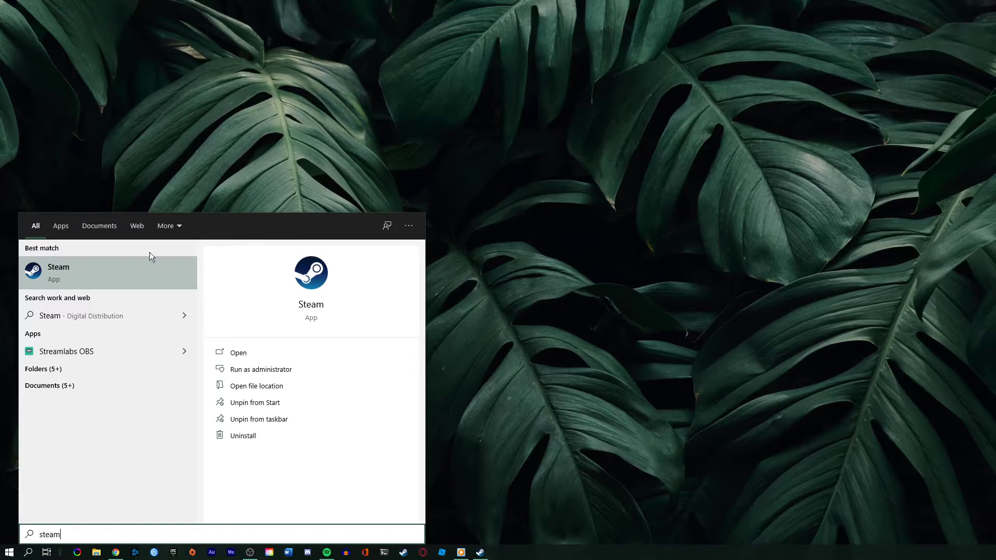
right_click(108, 272)
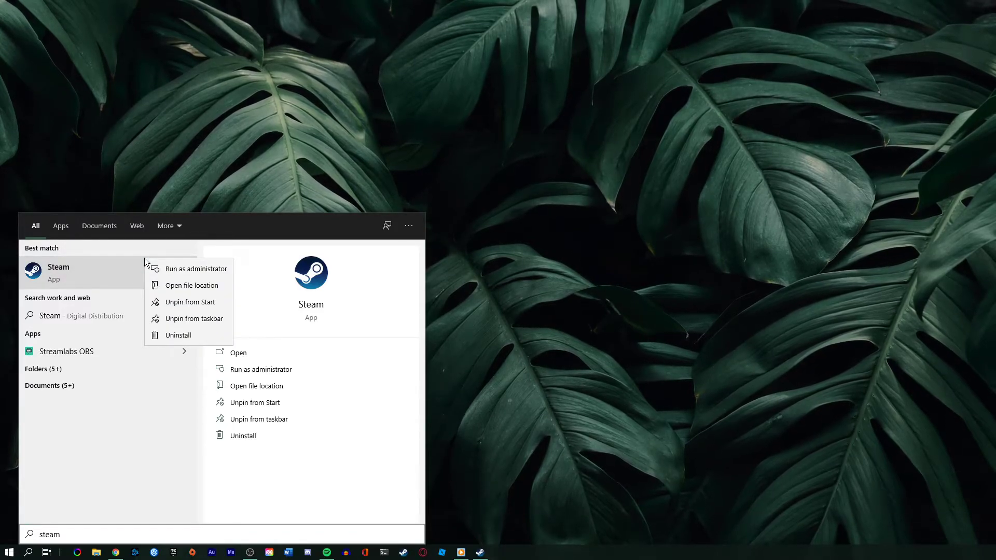
left_click(193, 285)
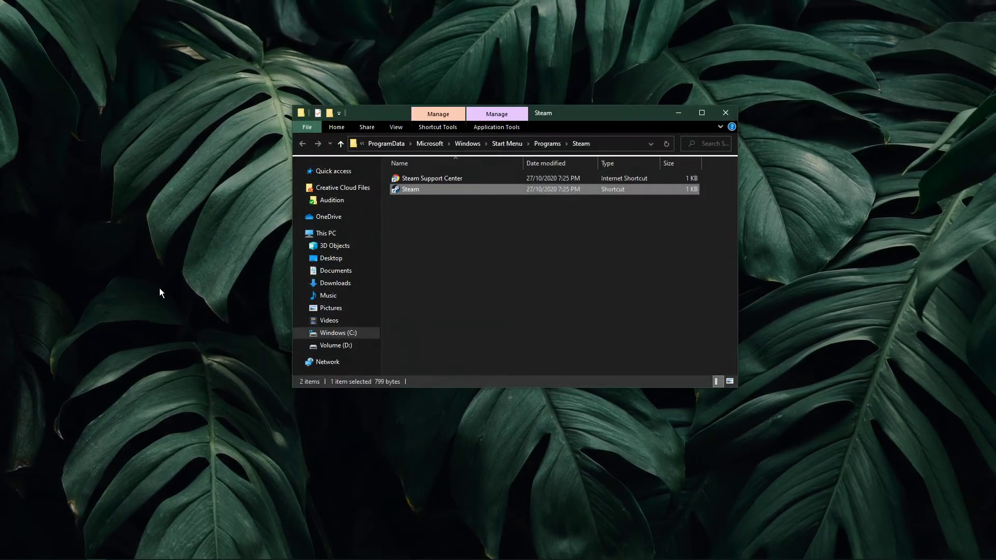
Enable 'Run this program as an administrator' in the Steam shortcut's Compatibility properties.
right_click(410, 189)
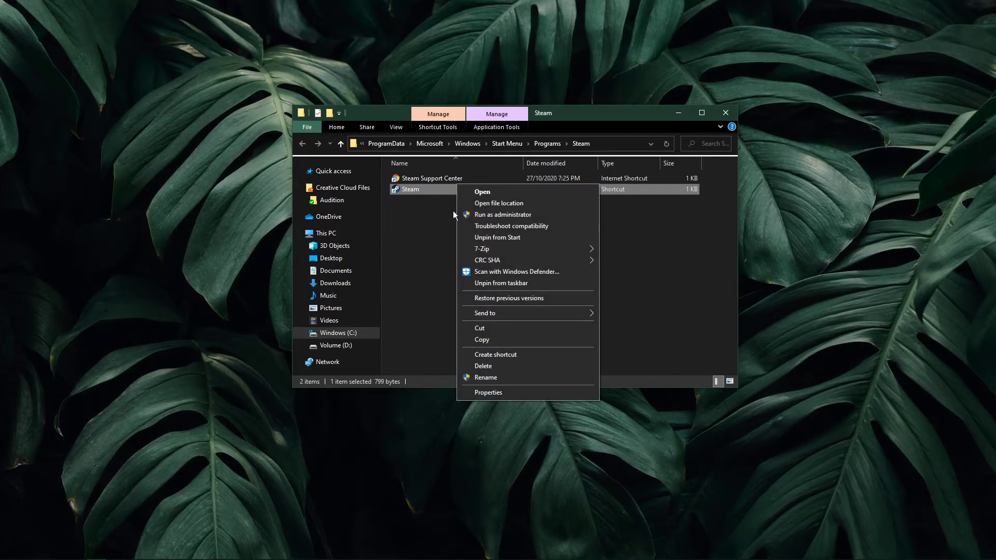
left_click(488, 393)
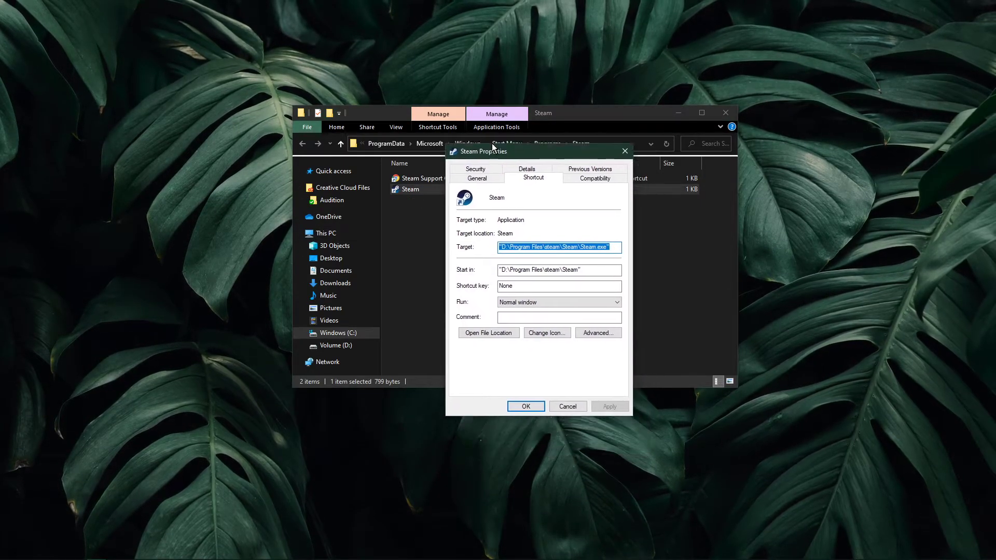
left_click(593, 179)
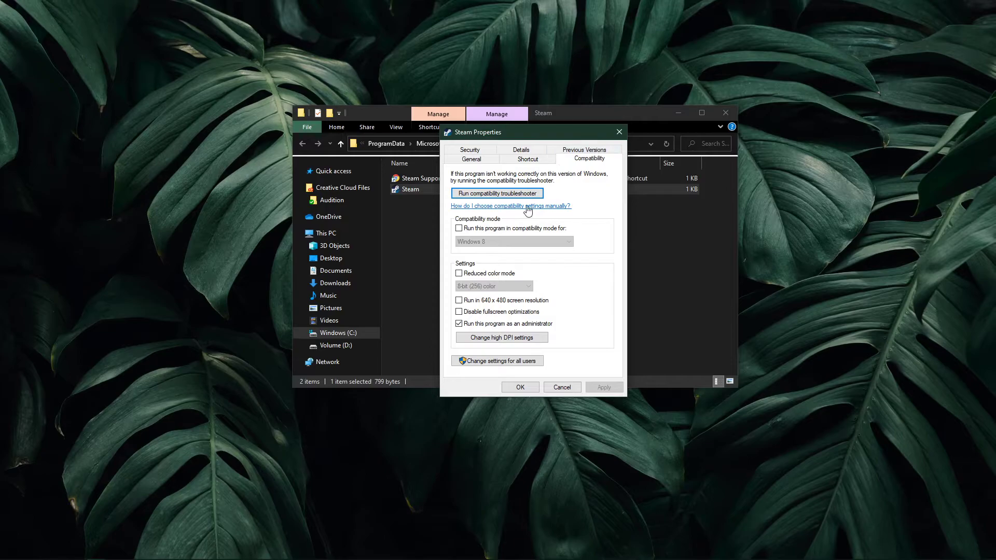
left_click(459, 324)
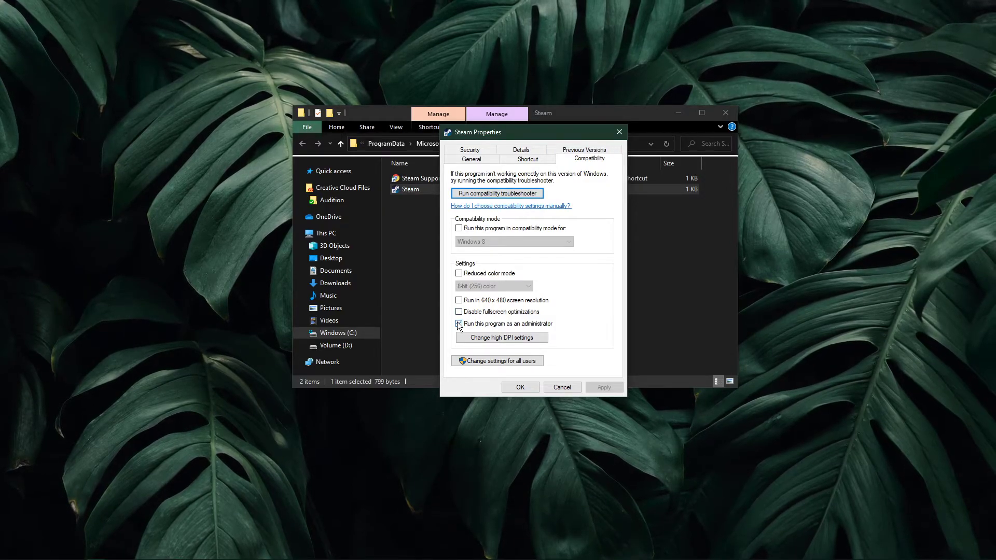
left_click(459, 323)
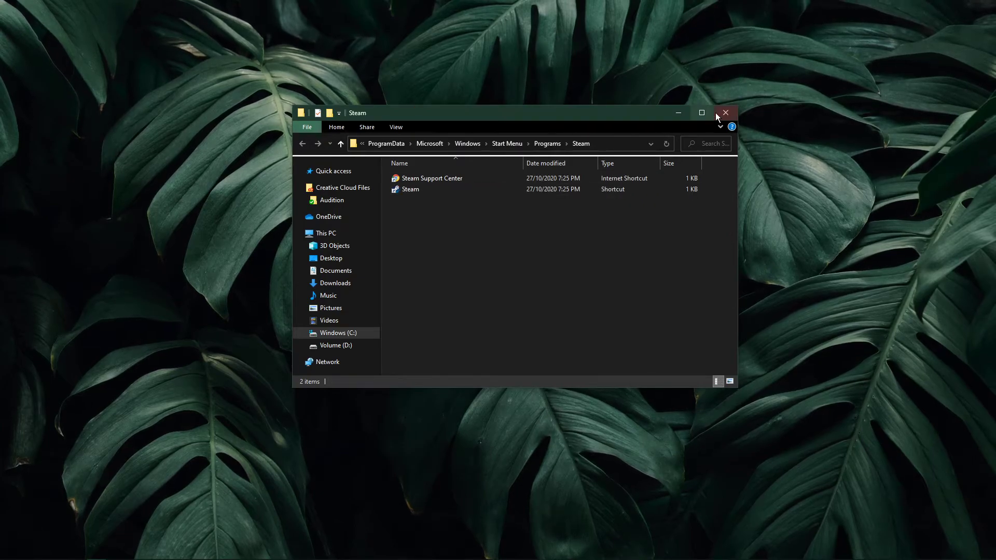
left_click(8, 552)
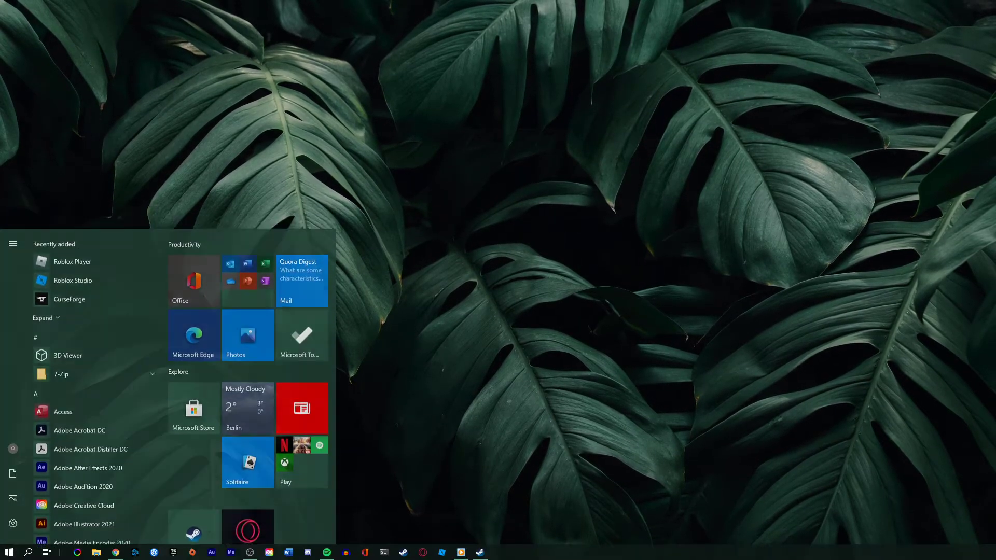
Open Apps & features, filter the list by 'steam', and select the Steam entry.
type("apps & fea")
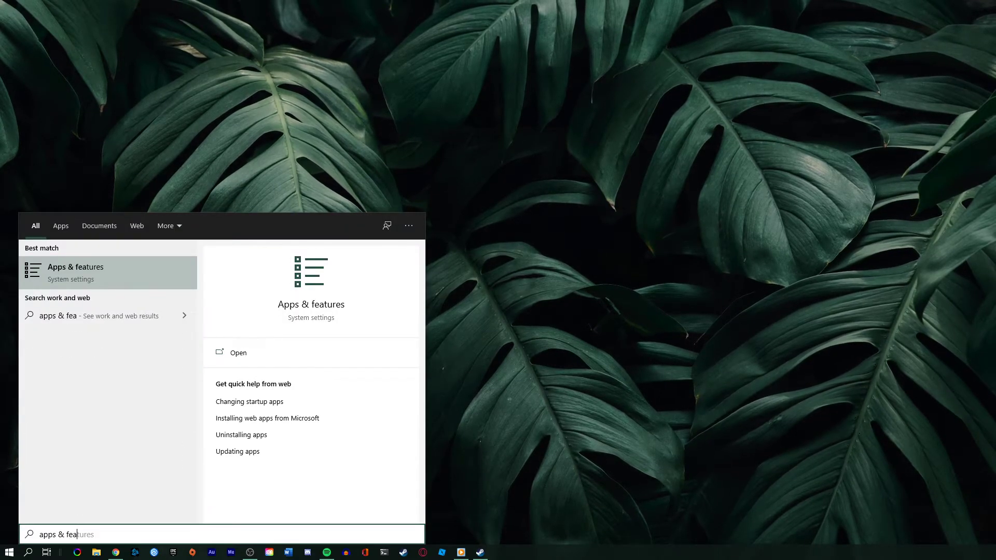
type("tures")
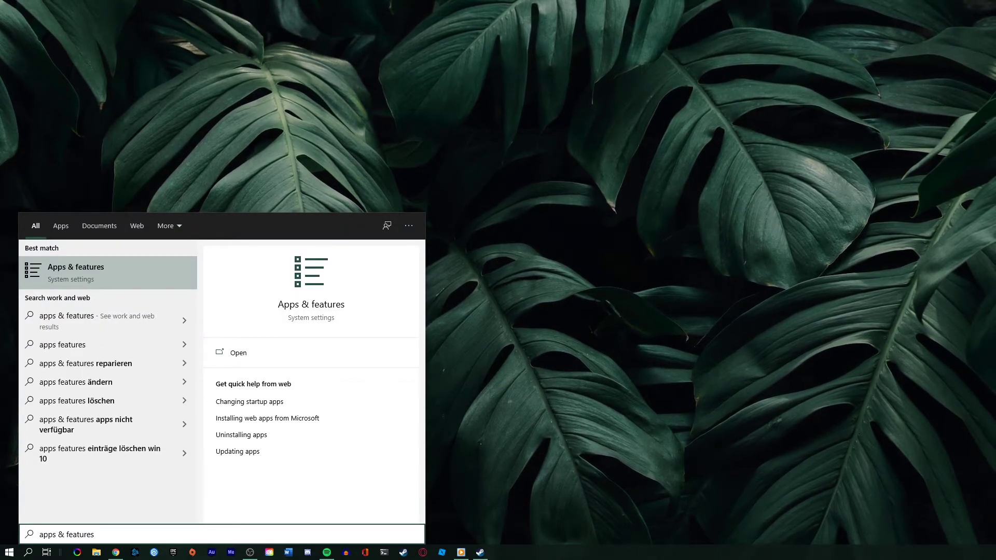
left_click(238, 353)
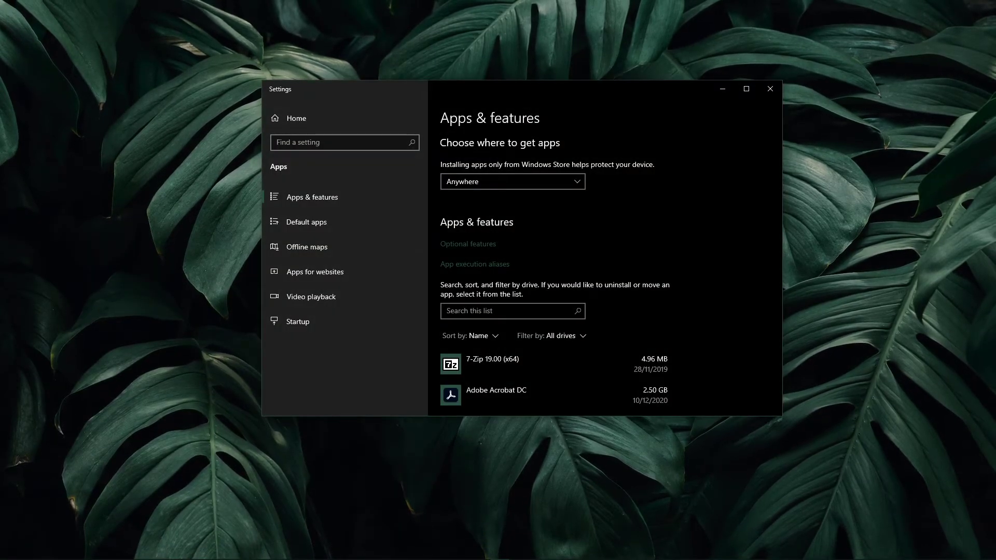
left_click(511, 311)
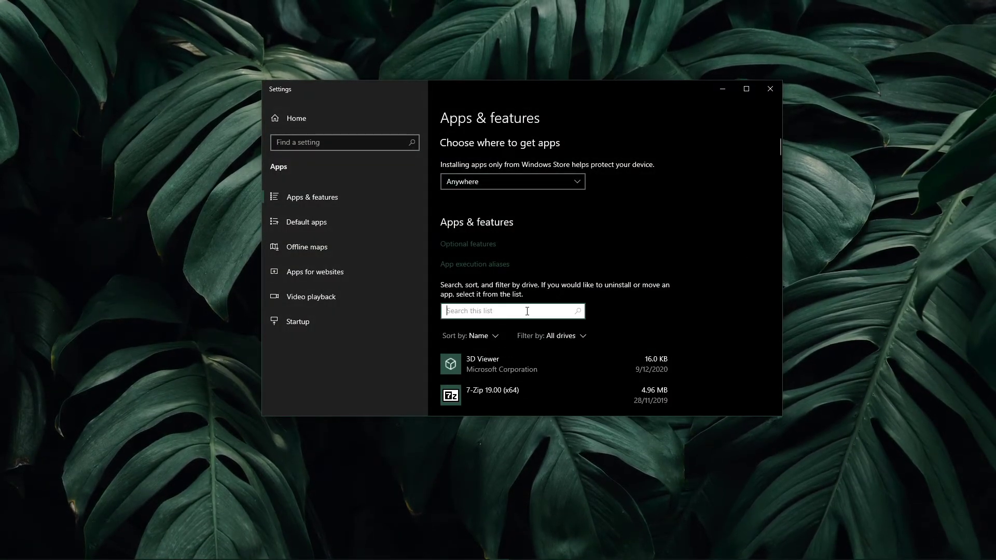
type("steam")
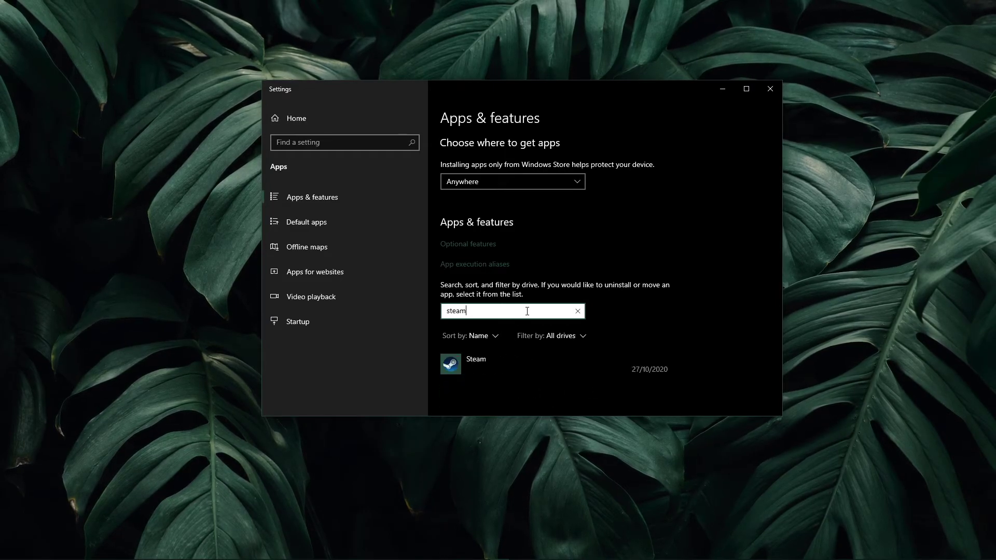
left_click(540, 363)
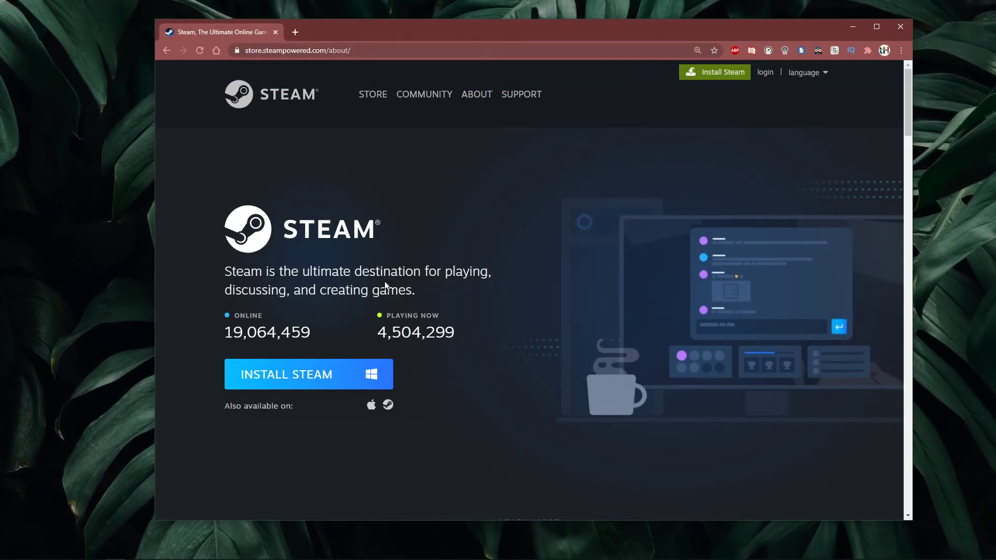
mouse_move(320, 374)
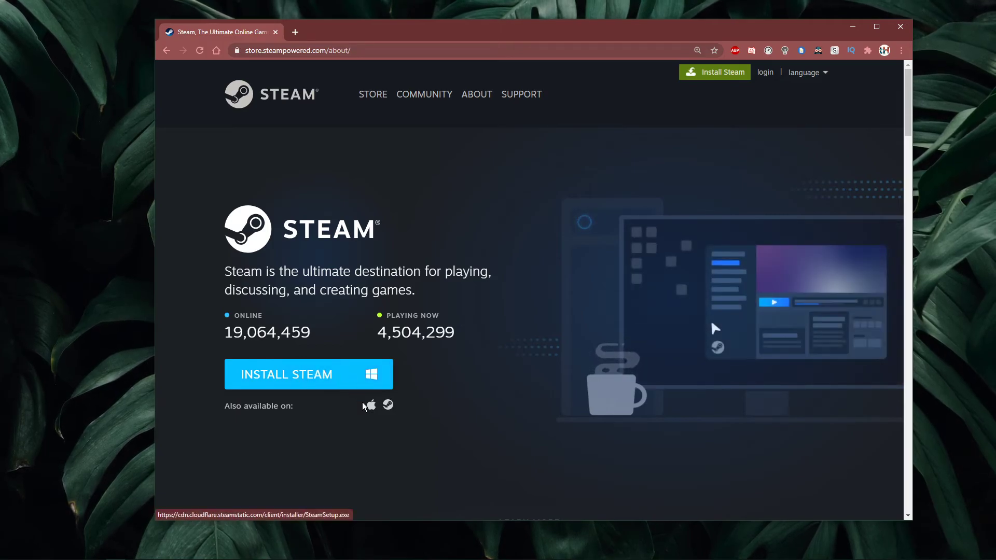
mouse_move(364, 386)
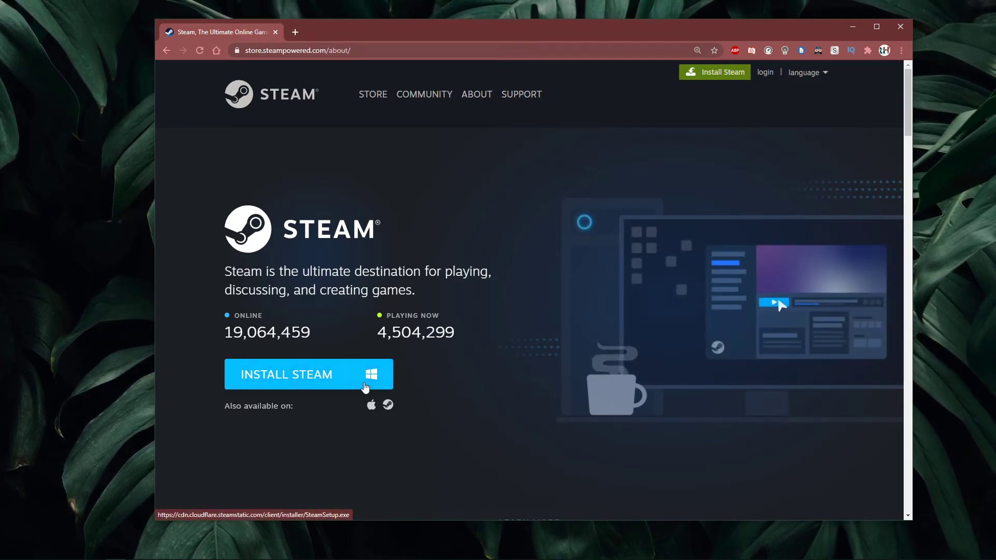